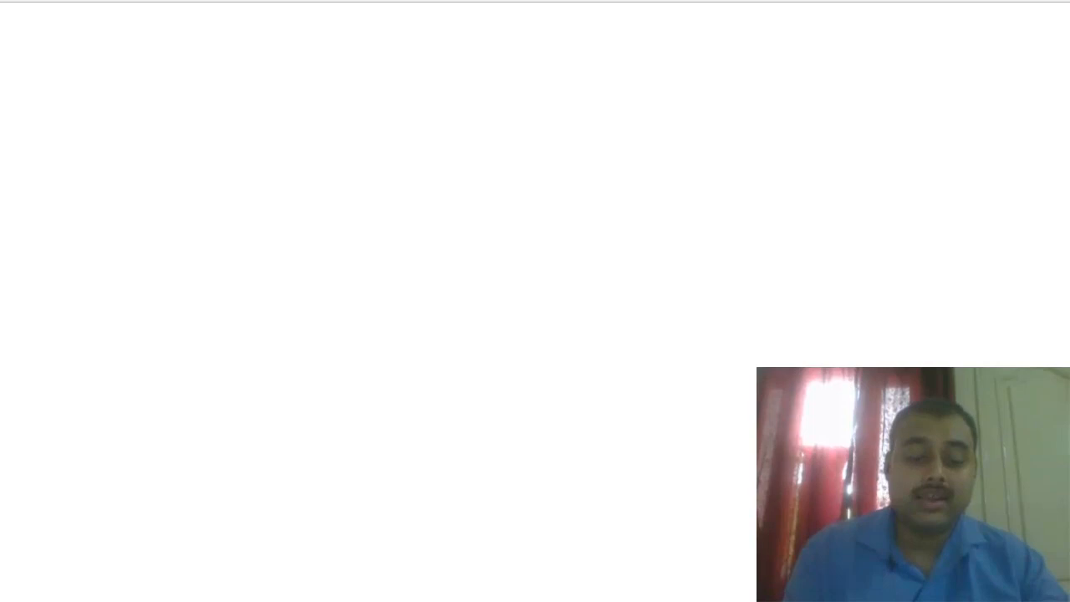
- Search 'usd to inr' and convert 888 US dollars, giving 64,682.36 rupees
type("usd")
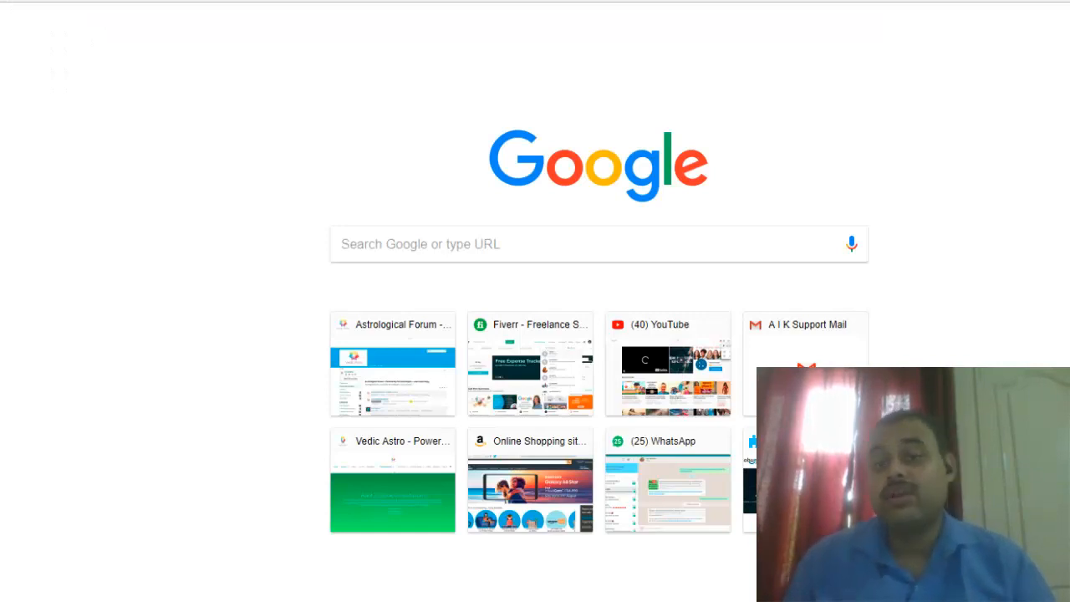
type("usd to inr")
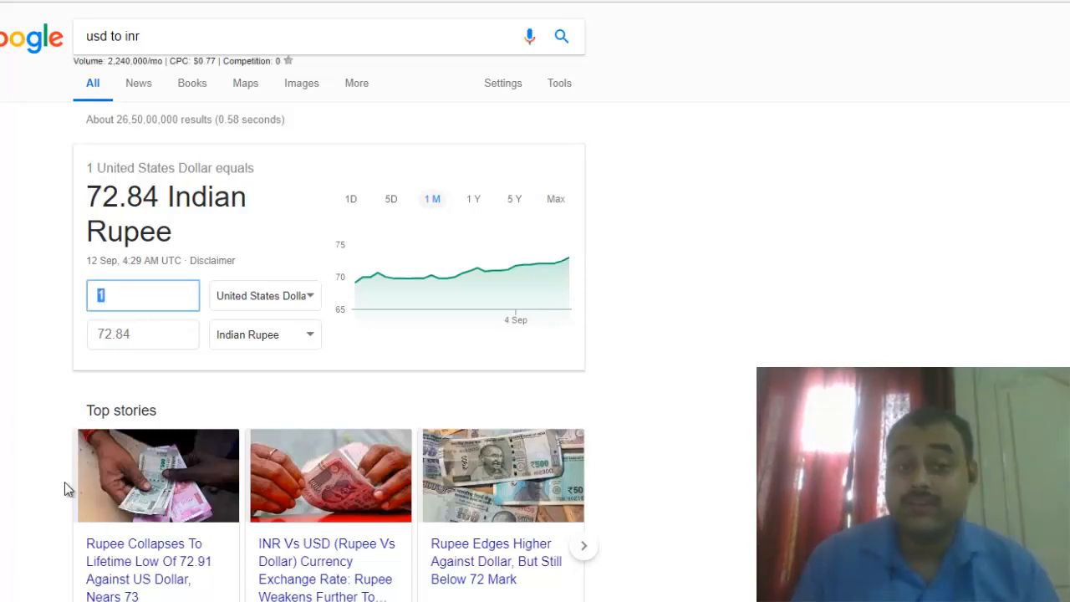
type("888")
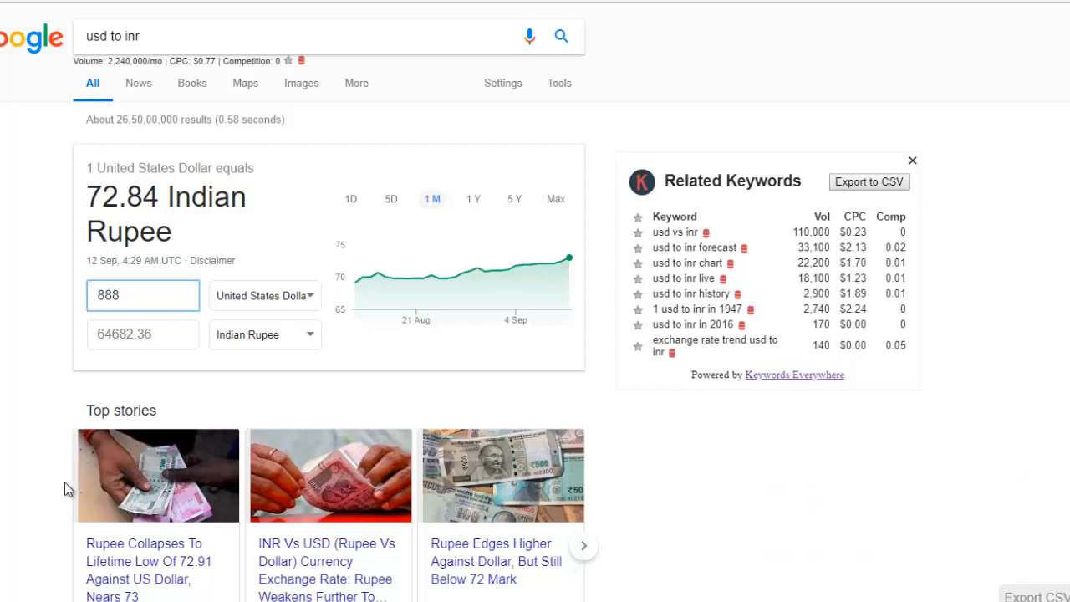
mouse_move(500, 272)
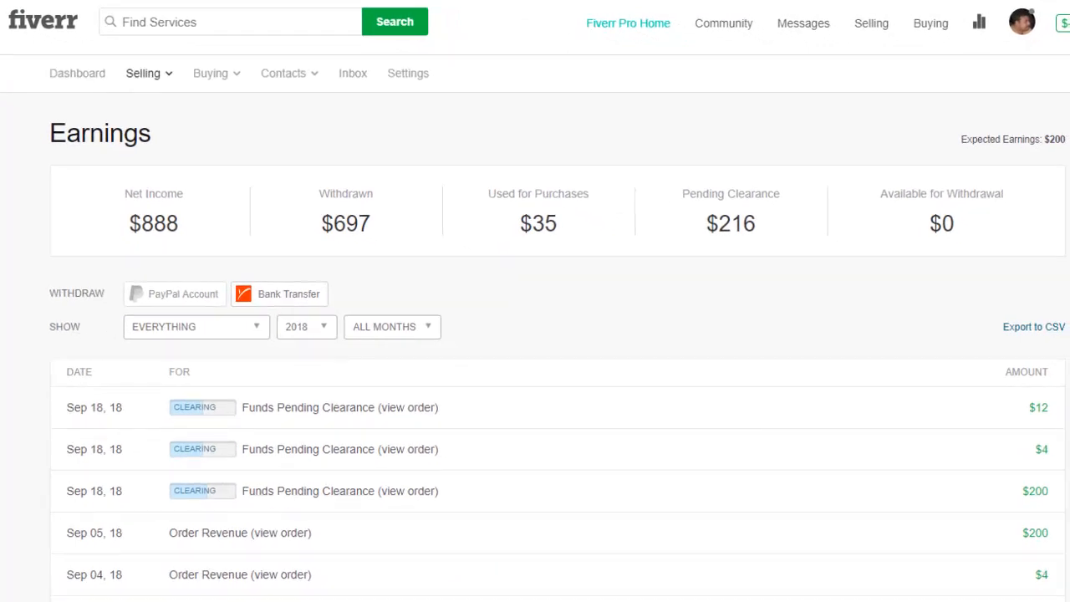
mouse_move(1024, 499)
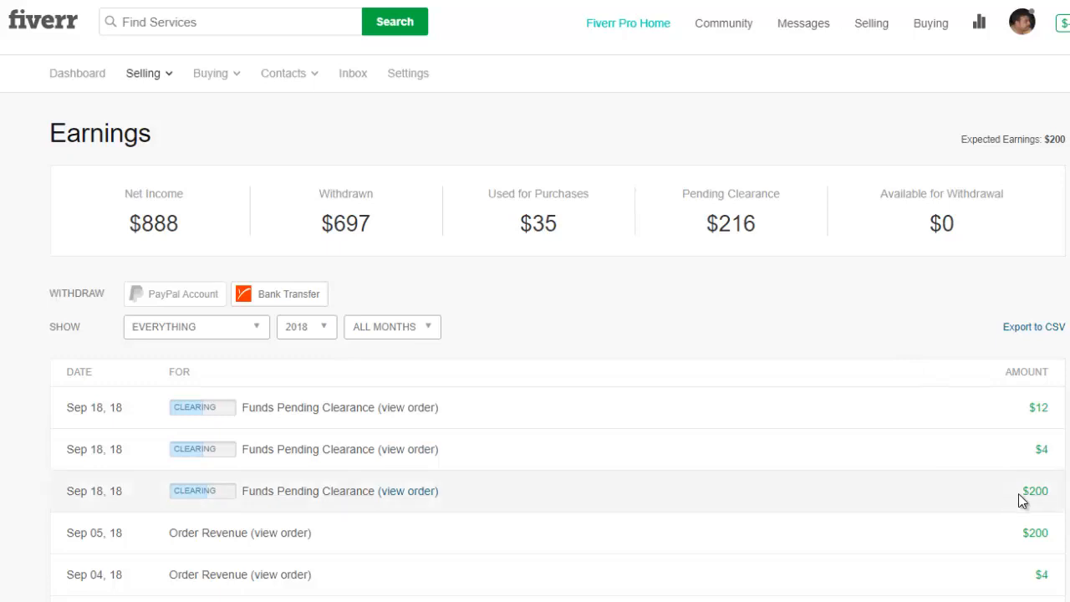
mouse_move(1007, 417)
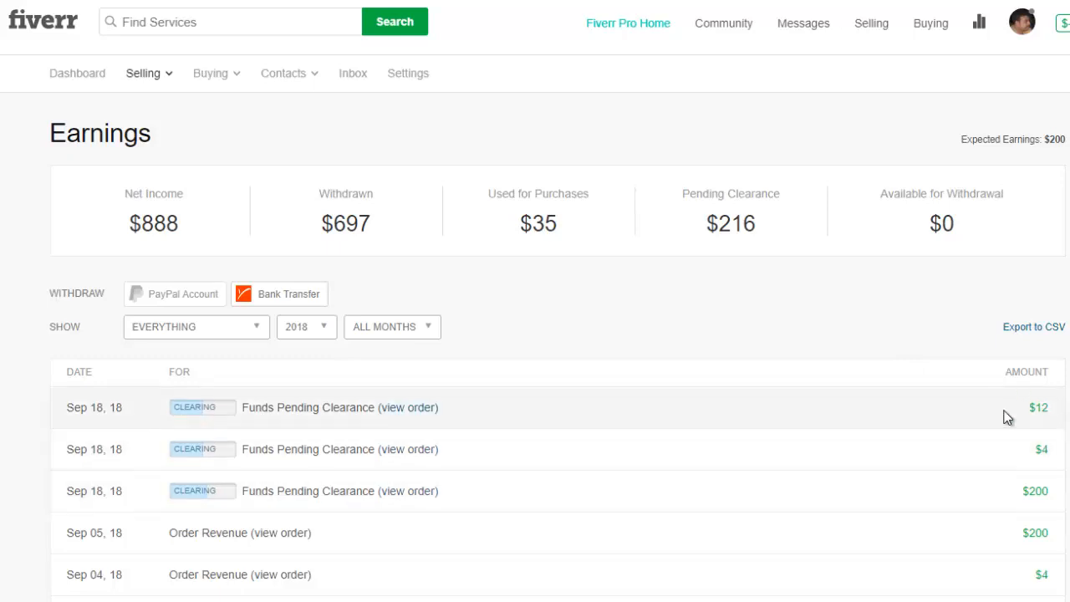
mouse_move(1040, 406)
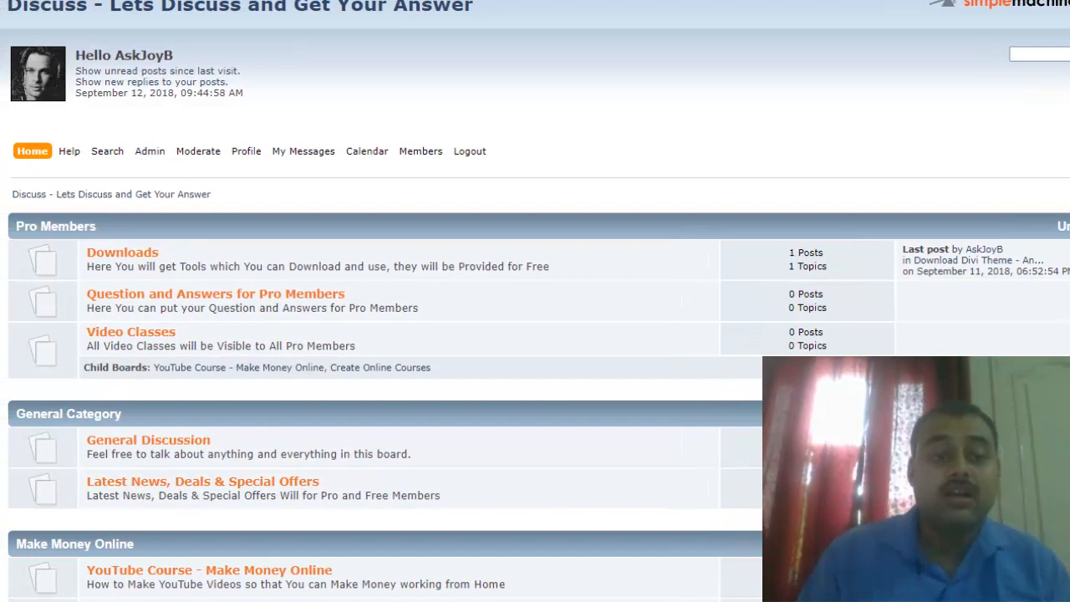
scroll("down", 3)
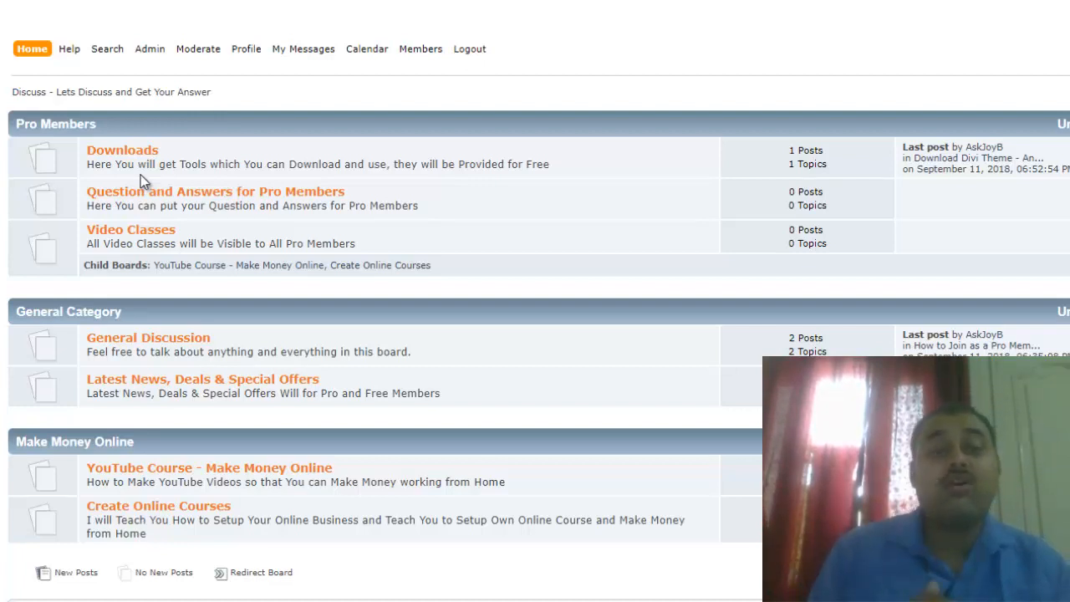
mouse_move(121, 253)
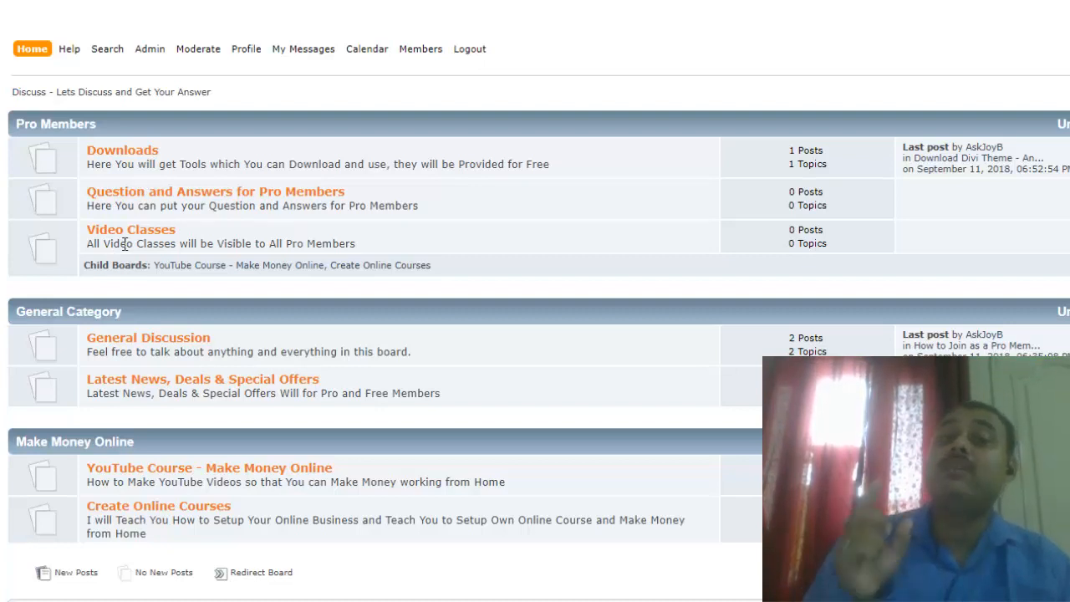
mouse_move(217, 276)
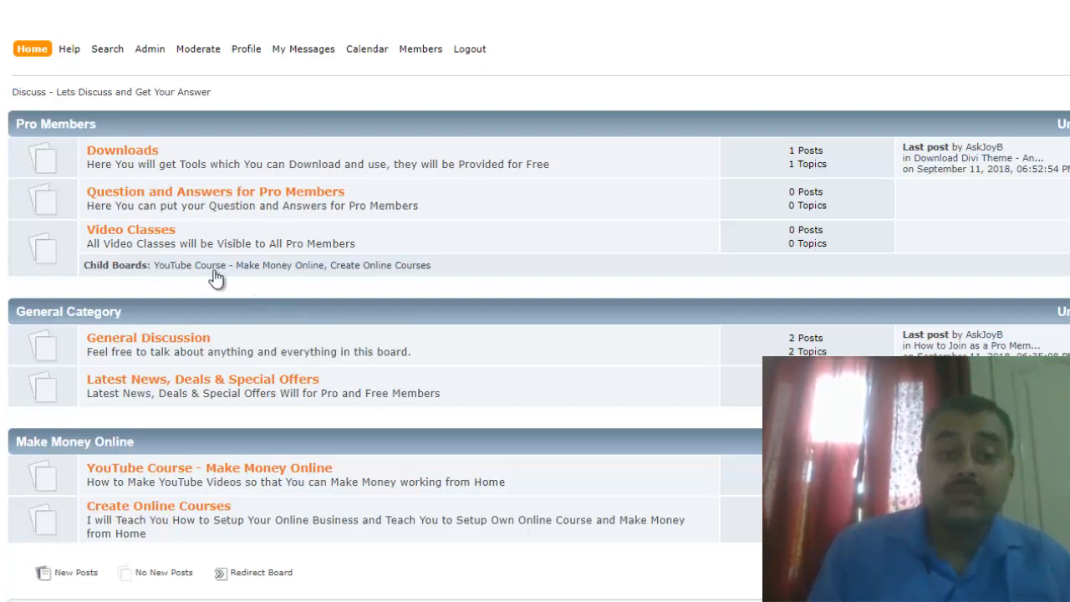
mouse_move(464, 306)
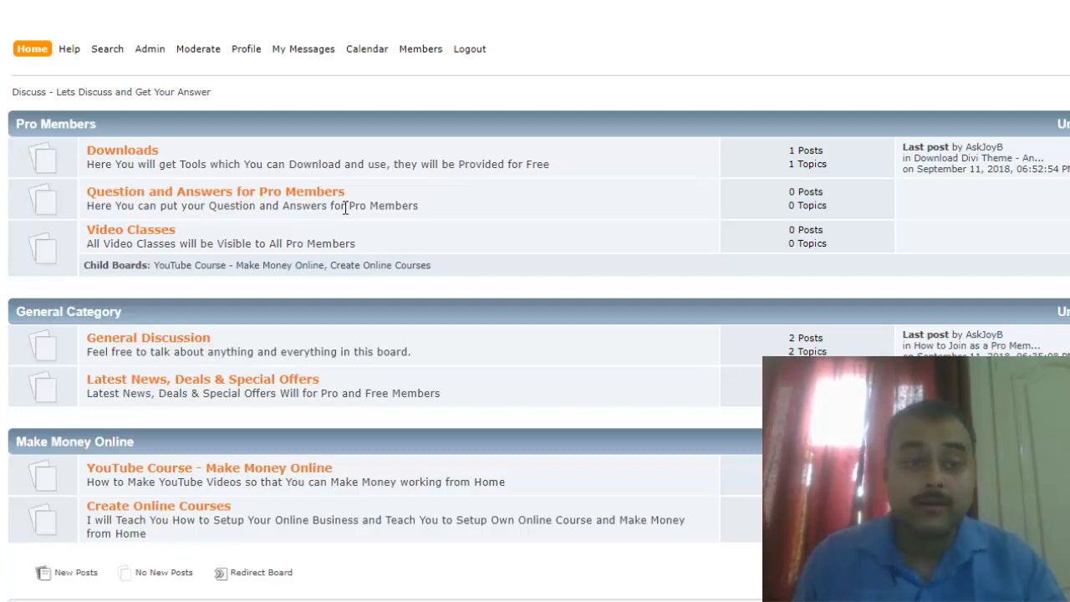
mouse_move(138, 180)
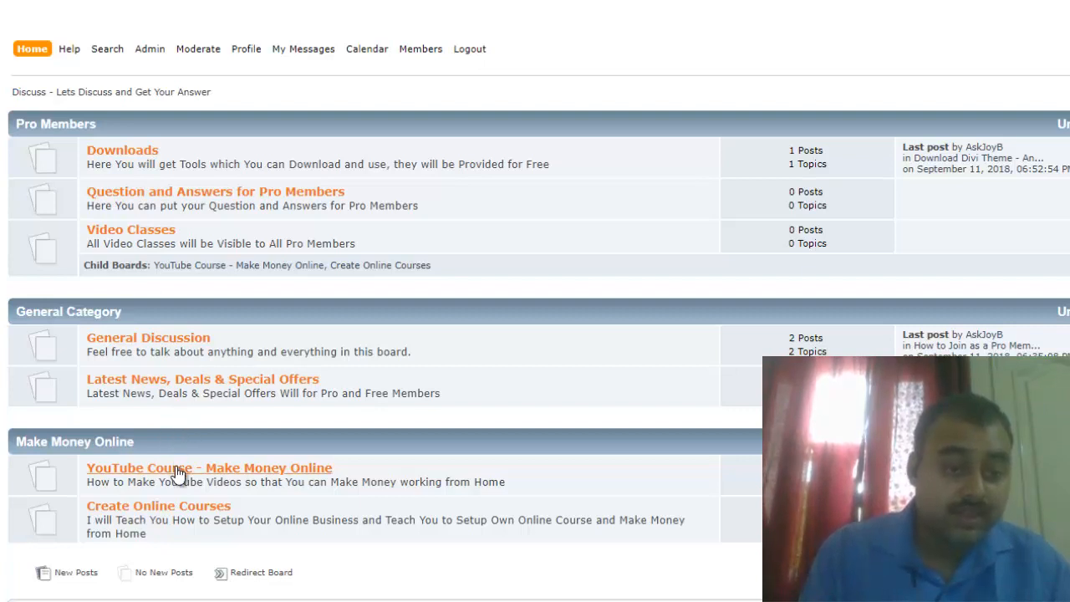
mouse_move(148, 337)
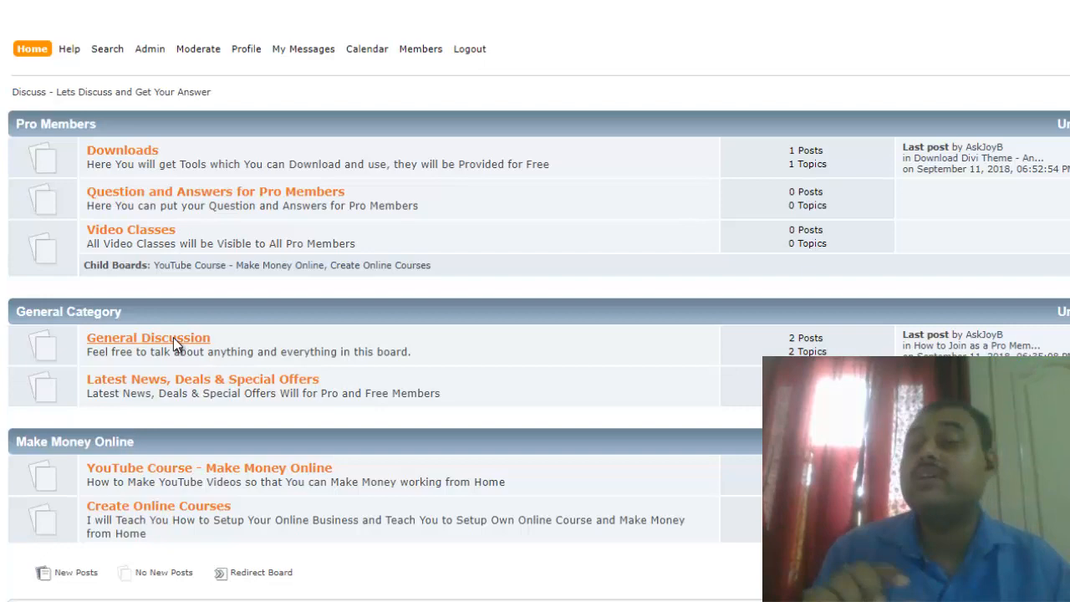
left_click(147, 337)
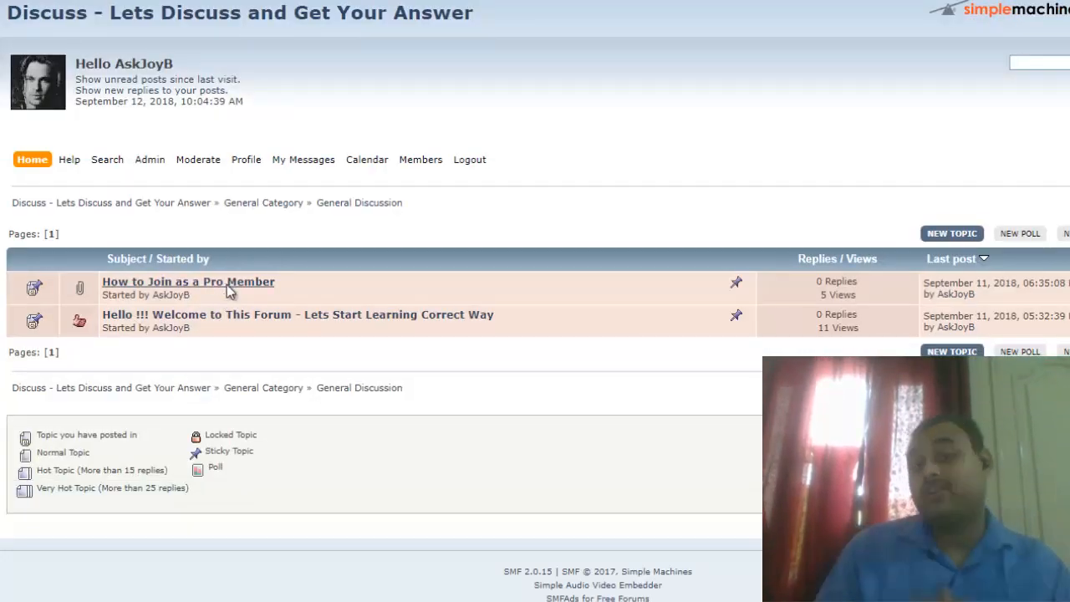
left_click(188, 281)
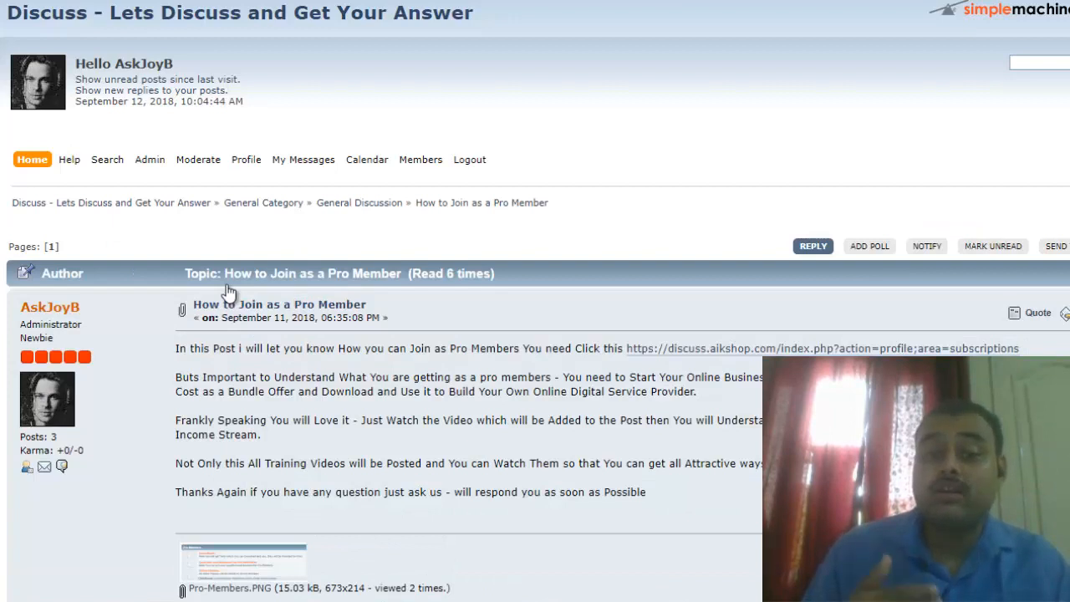
left_click(366, 160)
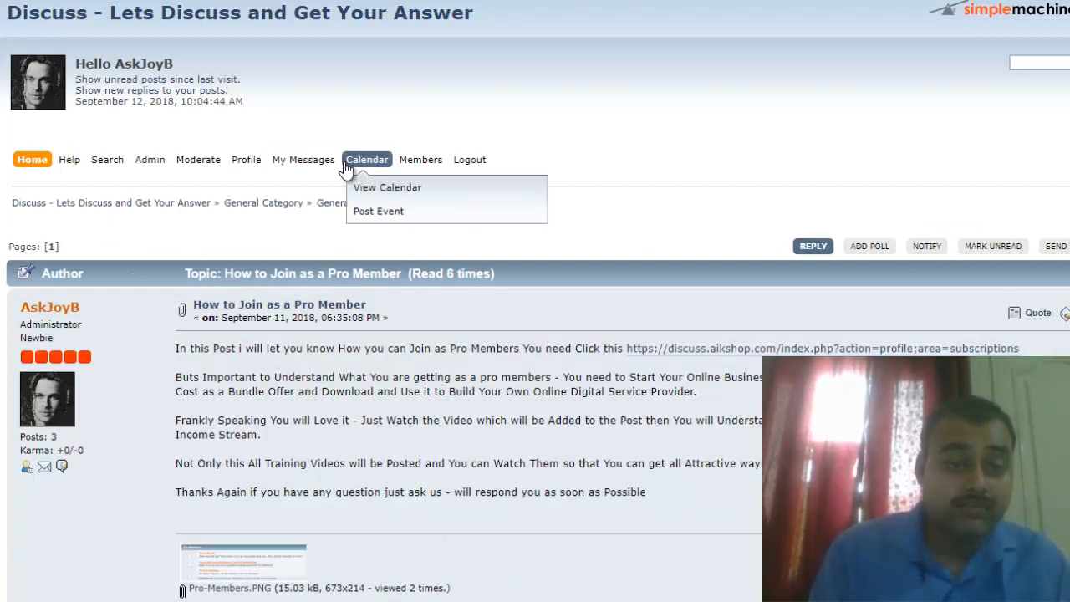
mouse_move(315, 228)
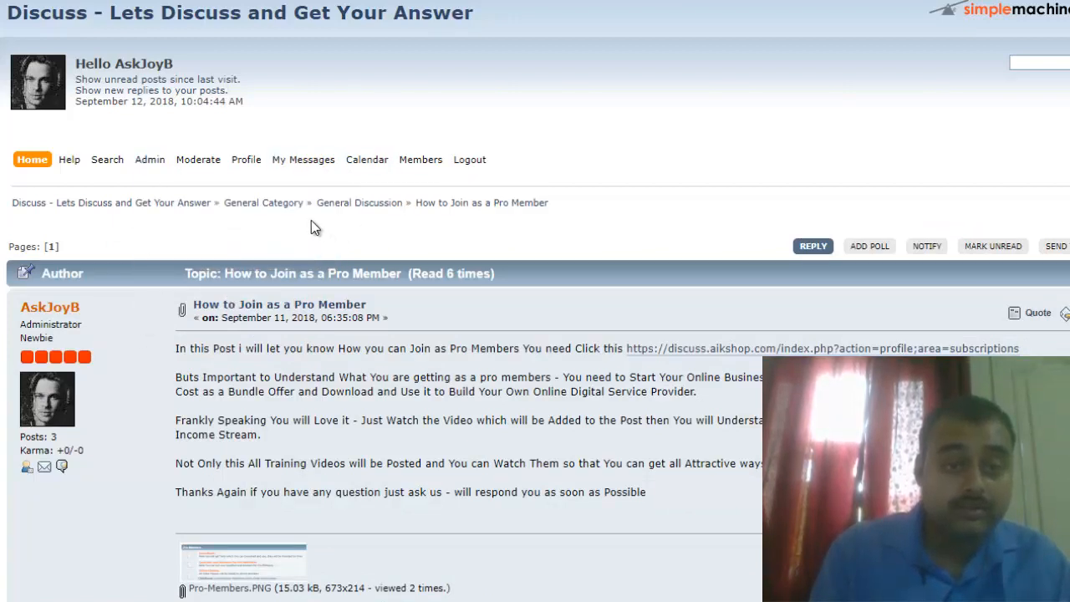
mouse_move(262, 202)
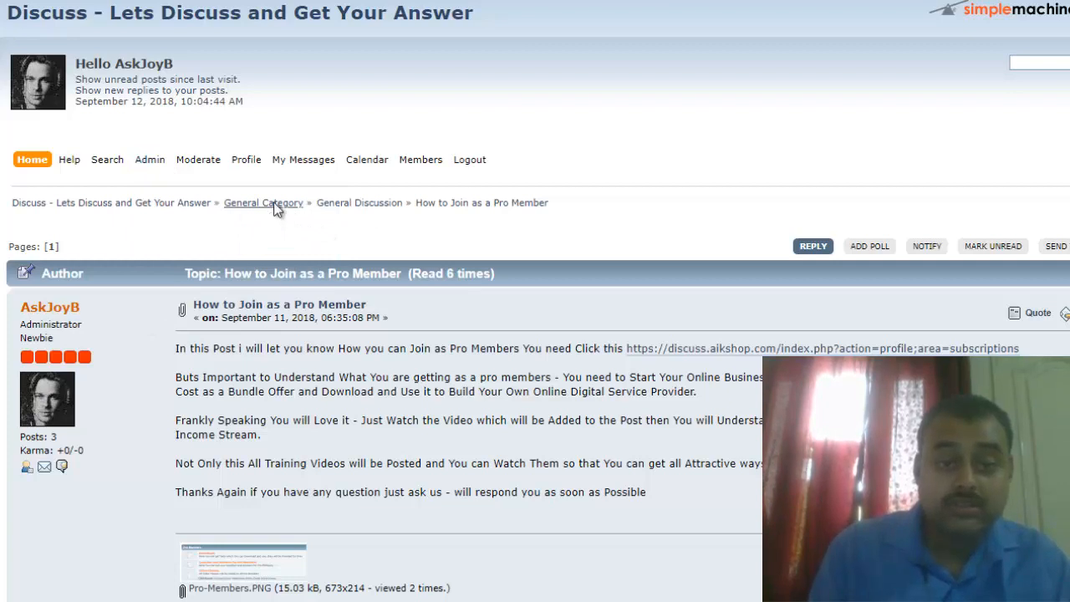
left_click(262, 202)
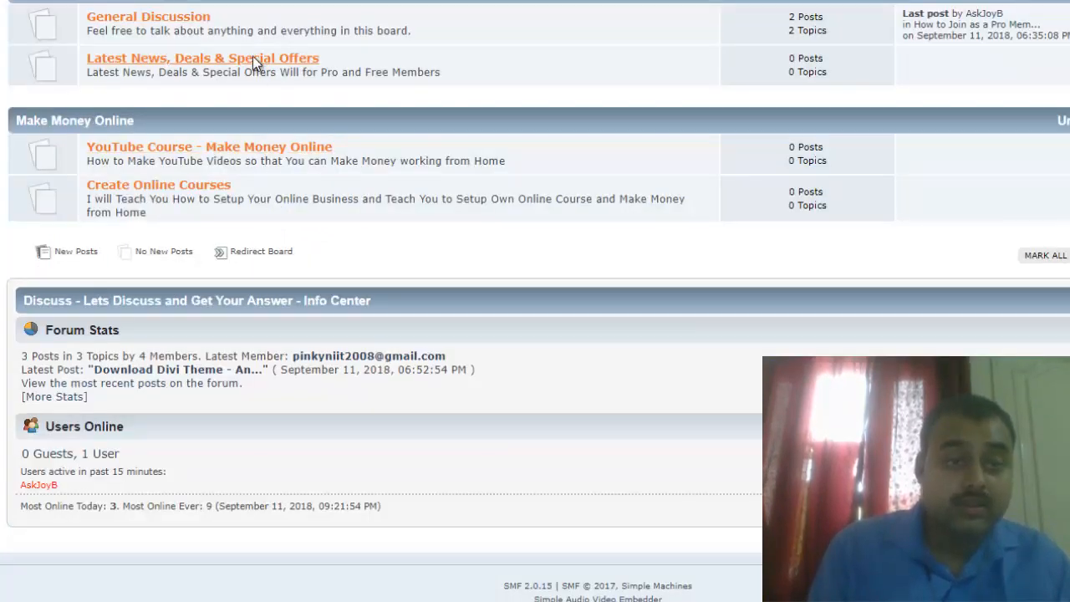
mouse_move(167, 58)
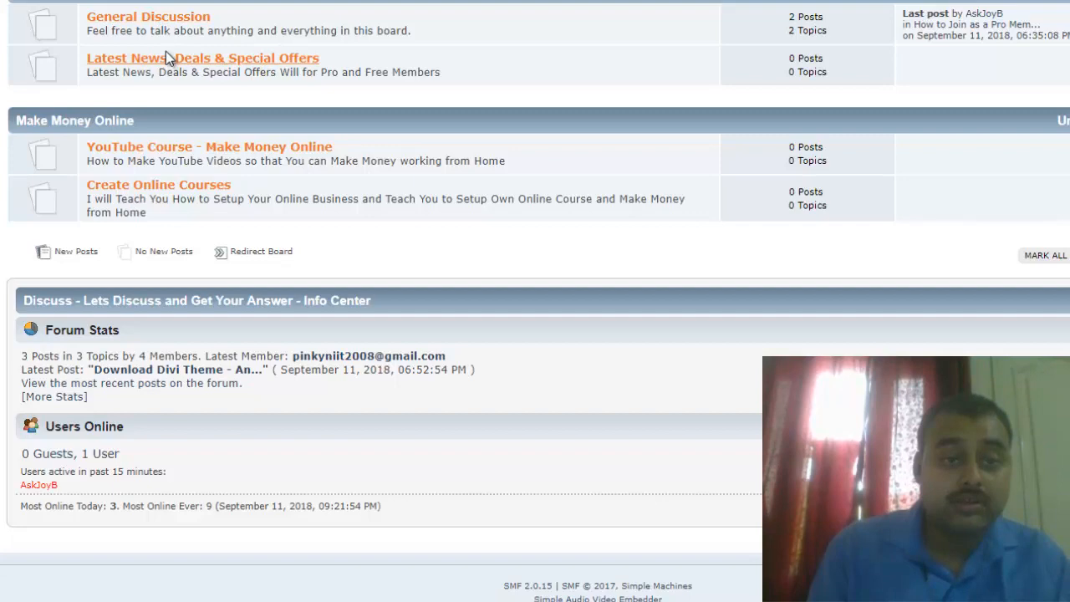
left_click(203, 58)
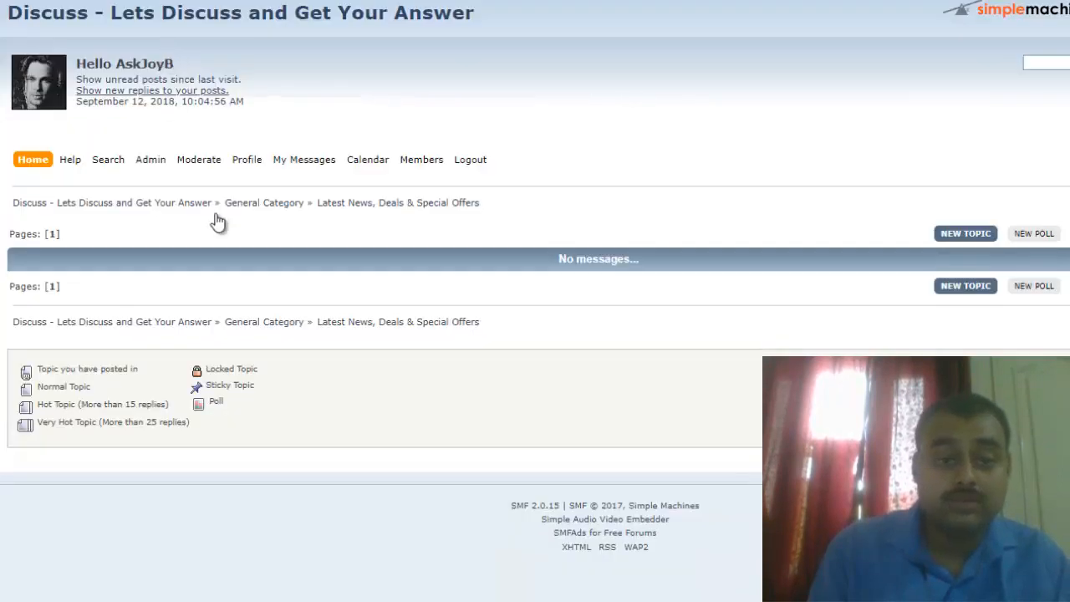
mouse_move(264, 203)
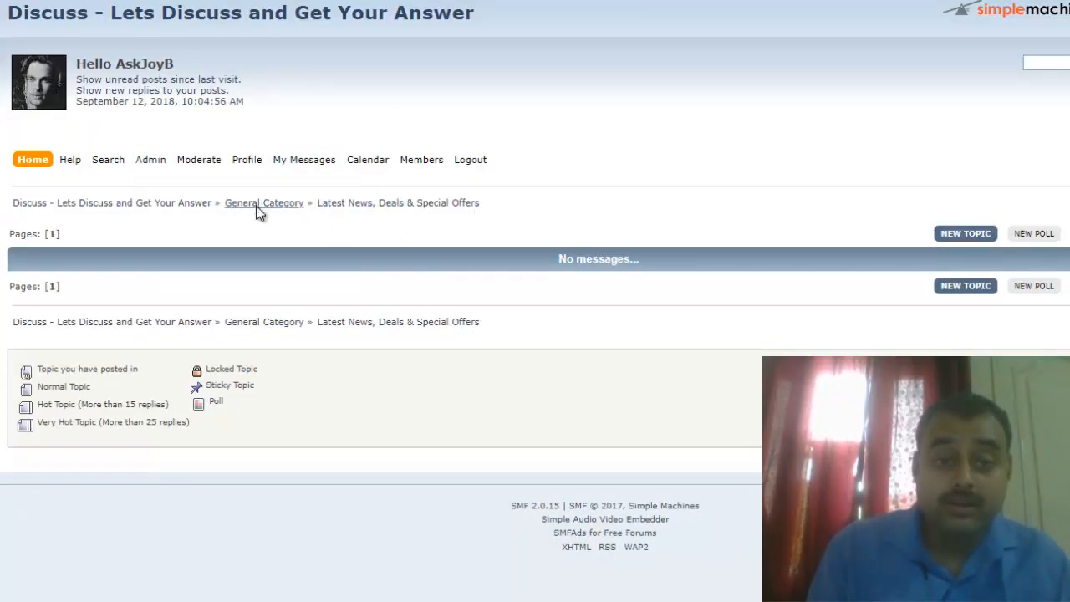
left_click(264, 202)
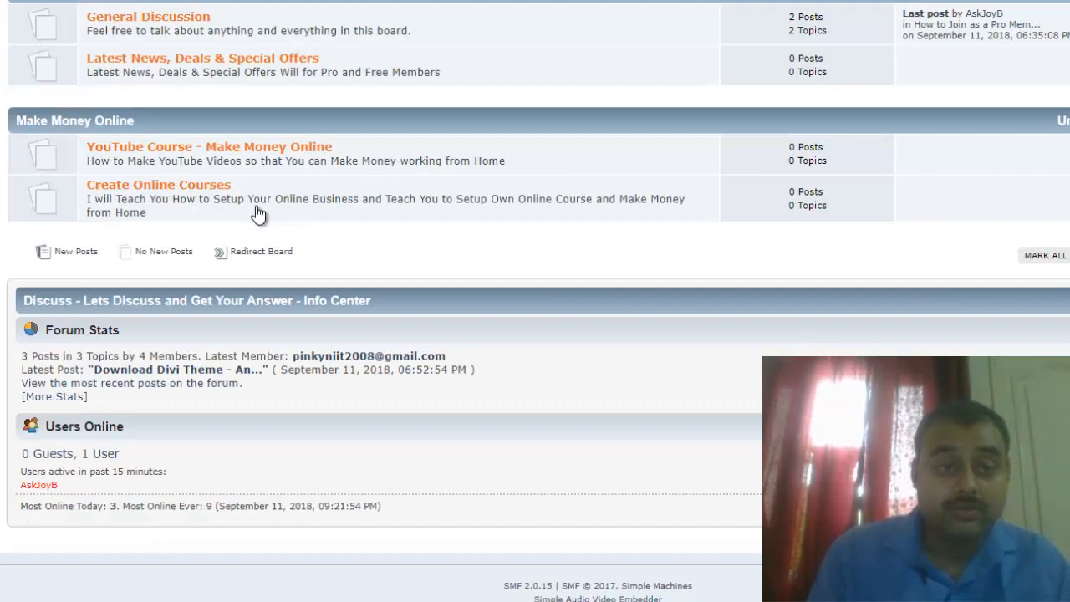
scroll("up", 3)
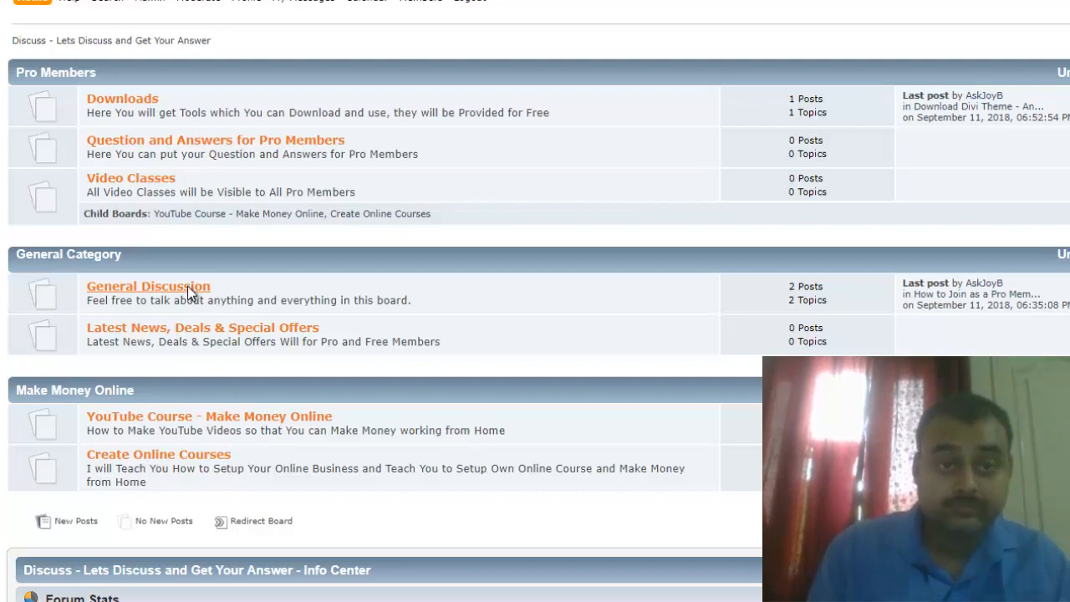
- Open the 'Hello !!! Welcome to This Forum' topic under General Discussion and read through it
left_click(148, 286)
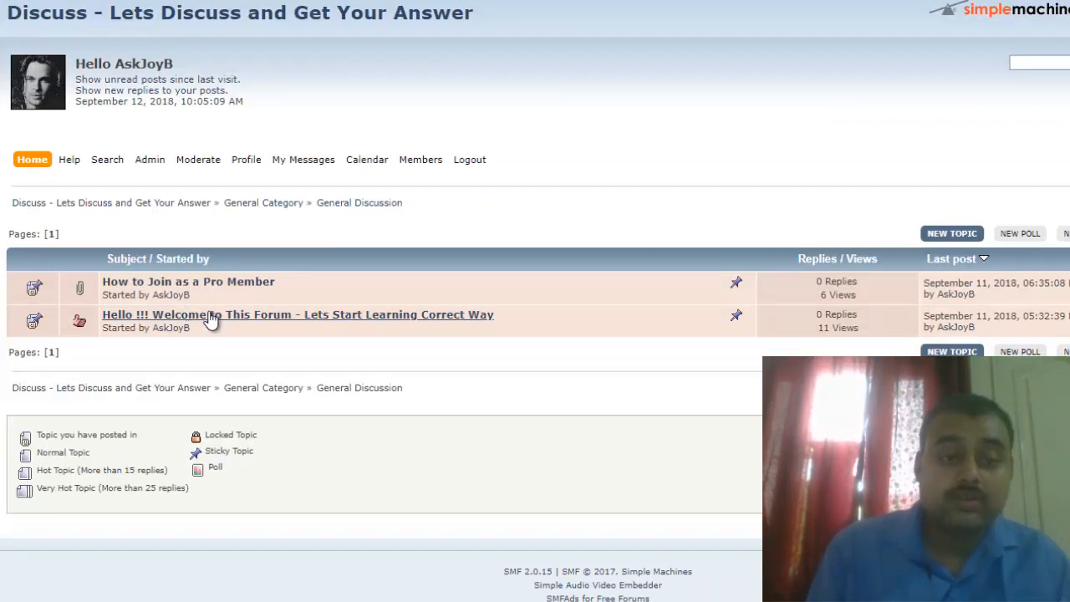
left_click(296, 315)
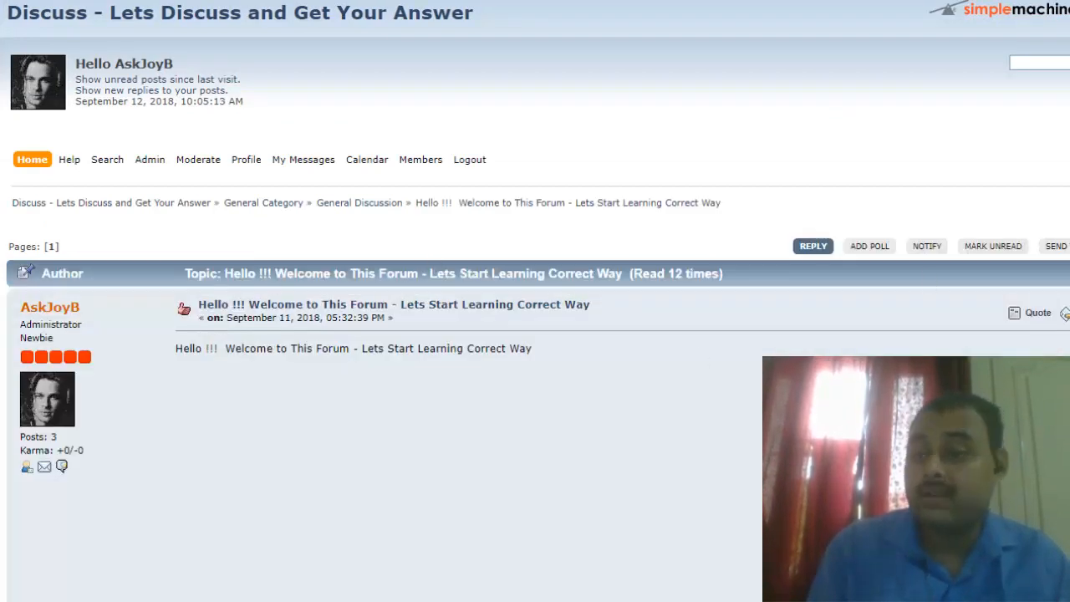
scroll("down", 3)
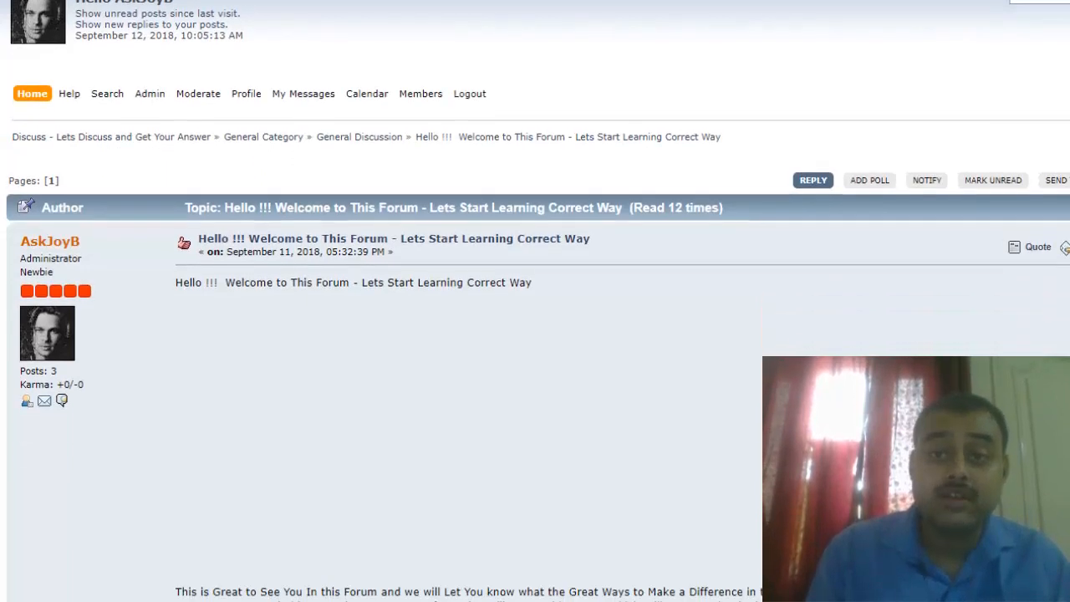
scroll("down", 3)
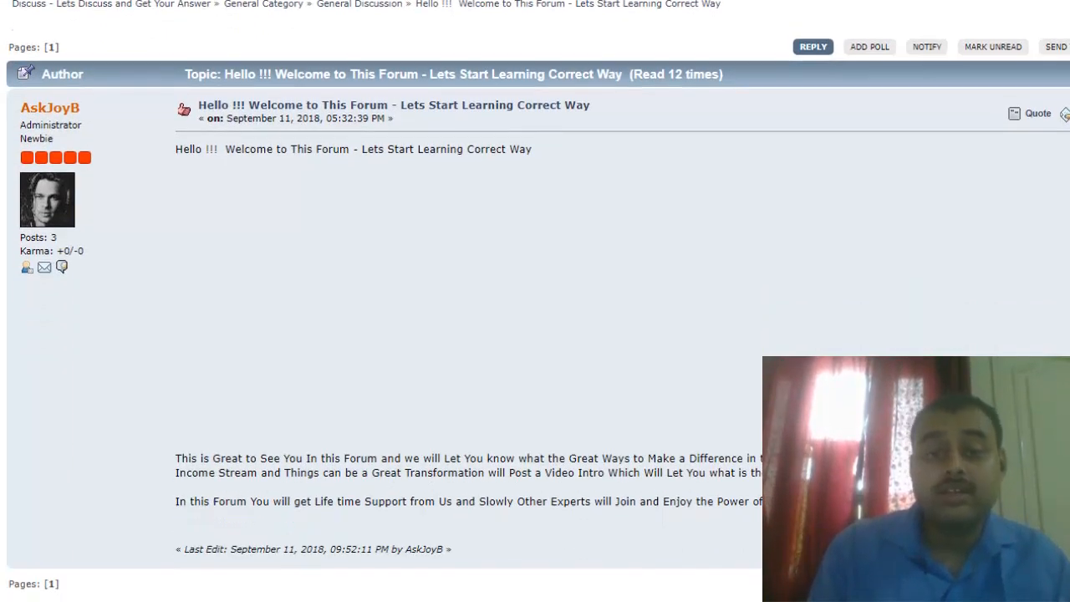